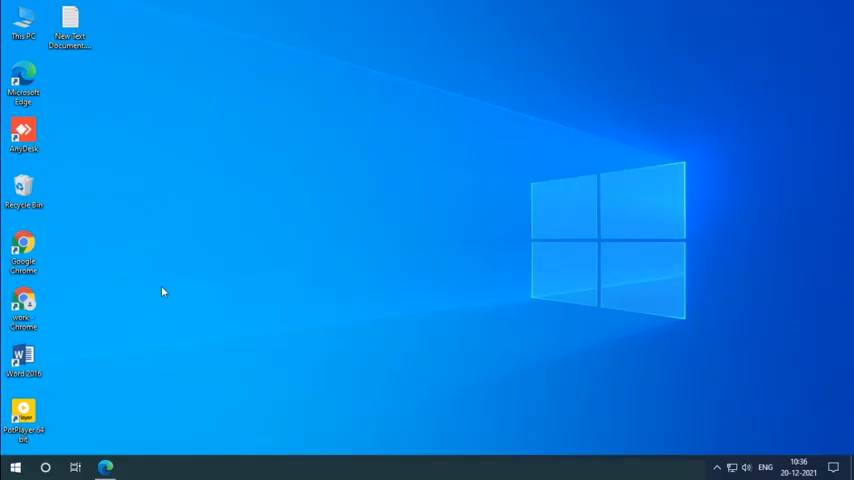
mouse_move(24, 307)
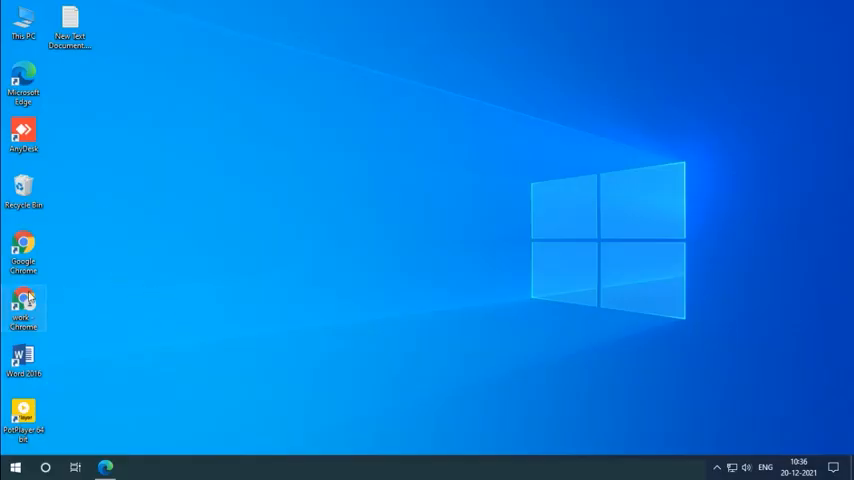
- Launch the work Chrome browser and enter the router address 192.168.1.1
double_click(23, 250)
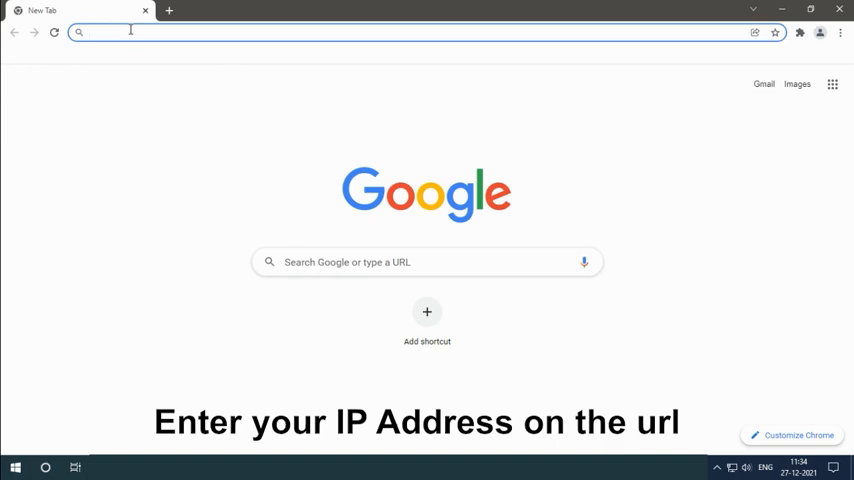
type("192.168.1.1")
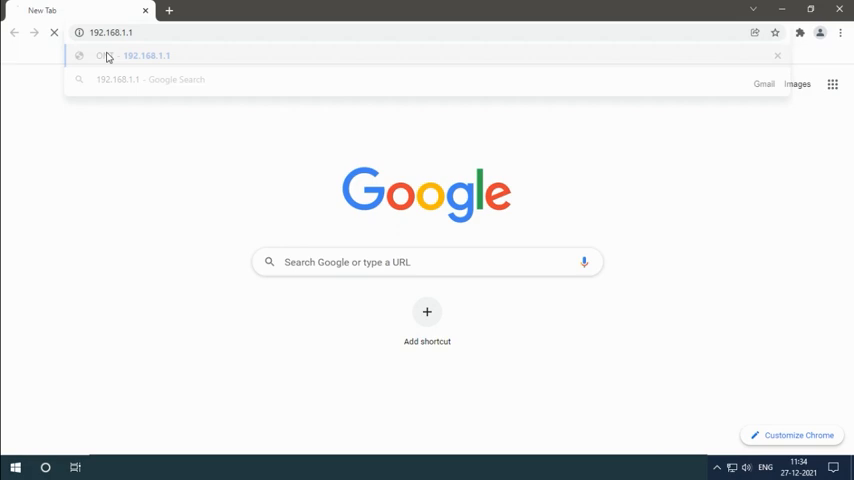
- Load the 192.168.1.1 login page and log in with username admin
left_click(145, 55)
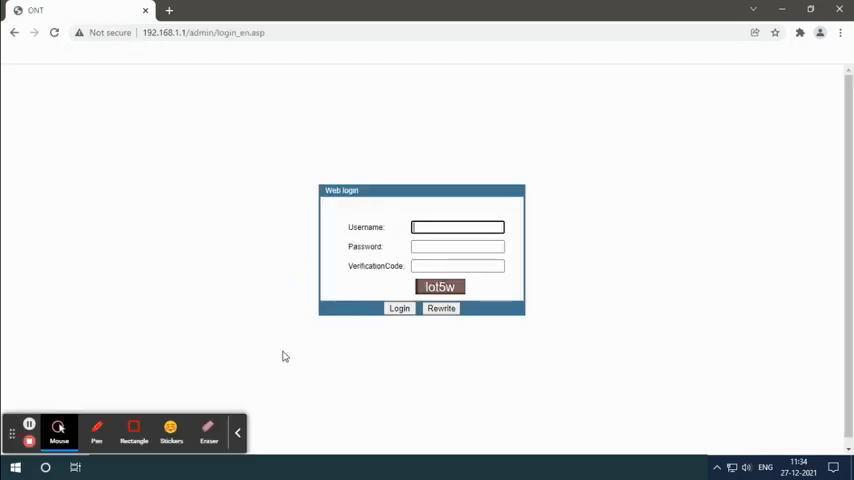
left_click(457, 227)
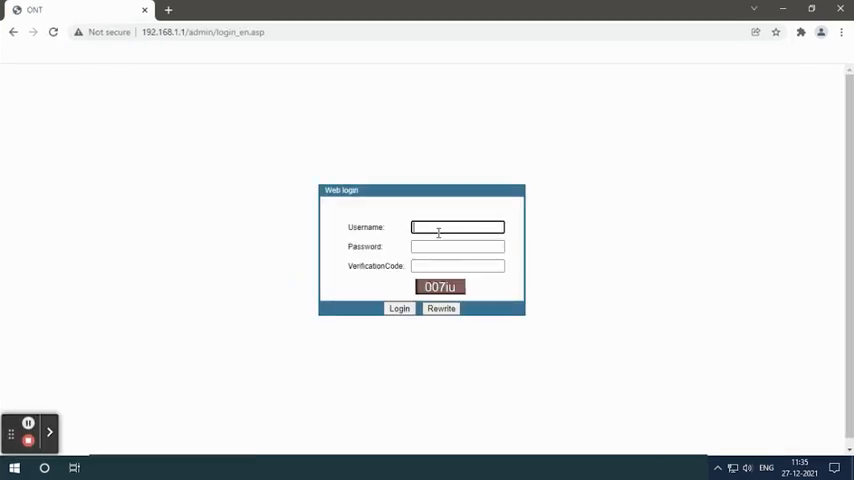
type("admin")
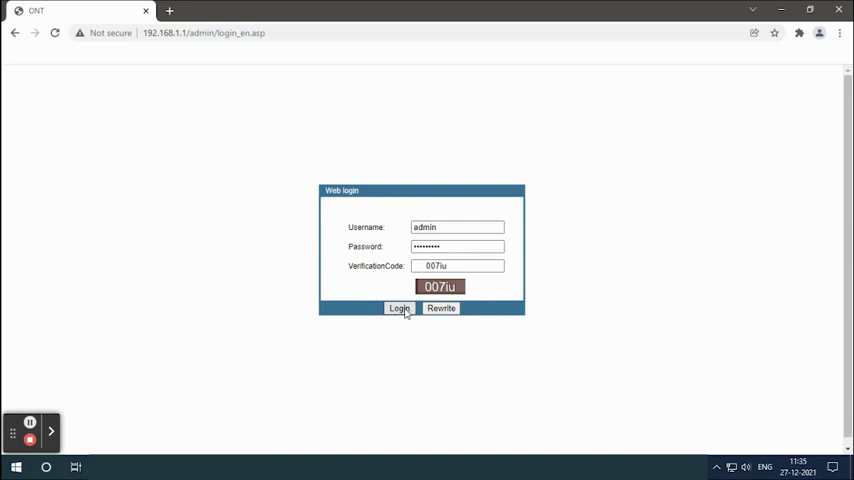
left_click(398, 308)
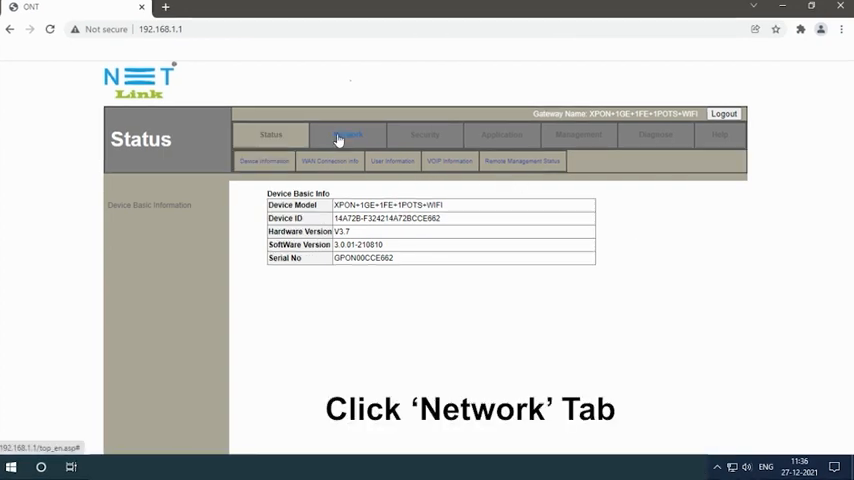
- Go to Network > WLAN basic settings, showing SSID Netlink-Test
left_click(347, 134)
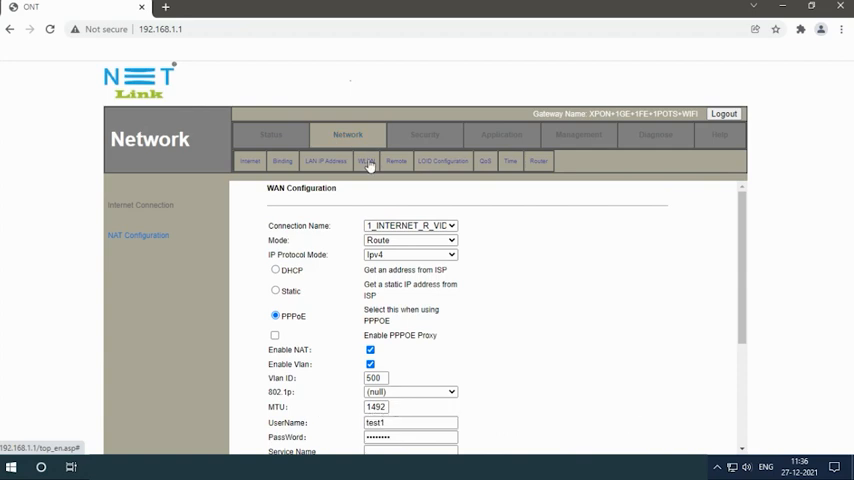
left_click(366, 161)
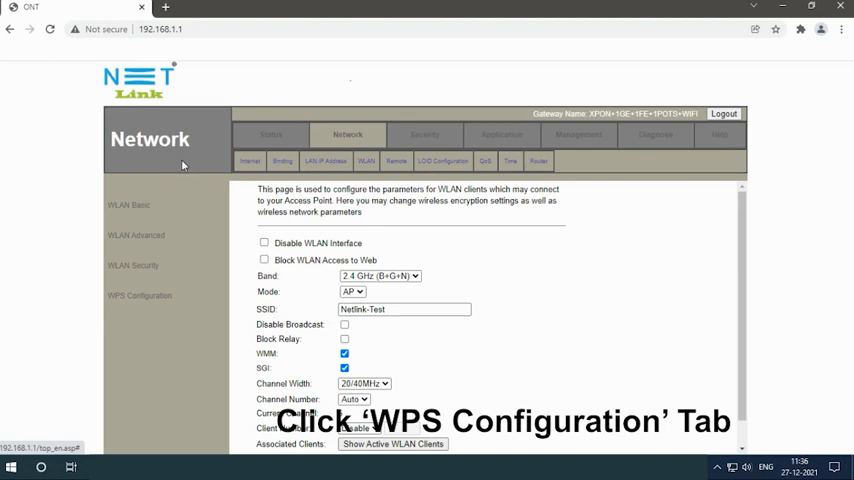
left_click(139, 295)
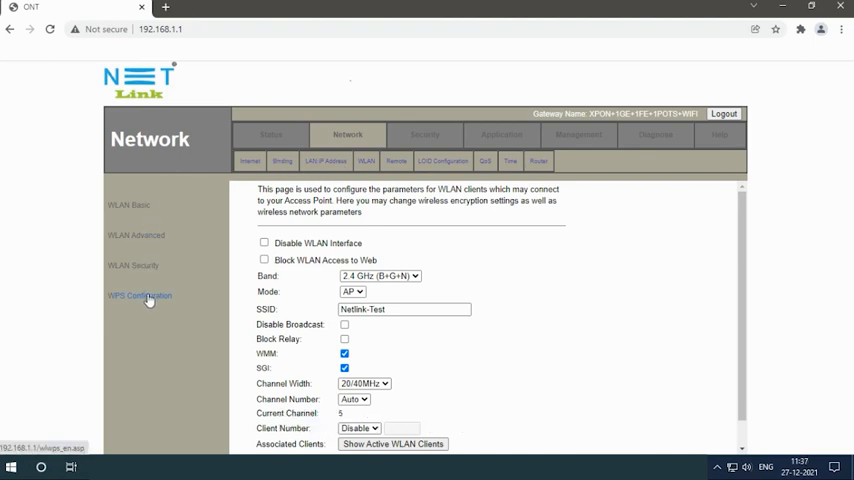
- Select Disable Wps on the WPS Configuration page, then return to Status
left_click(139, 297)
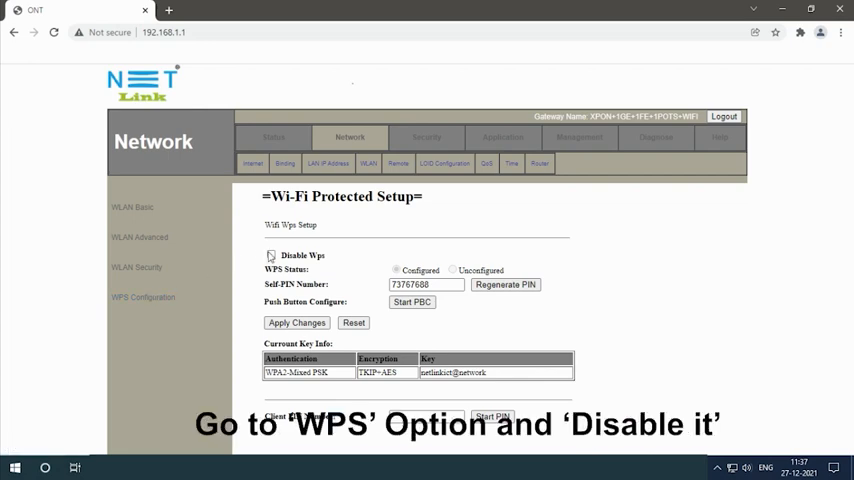
left_click(270, 256)
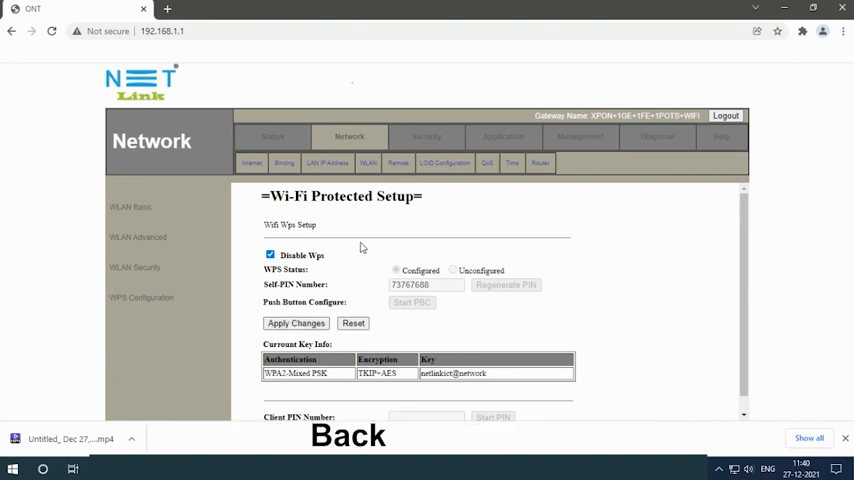
left_click(272, 137)
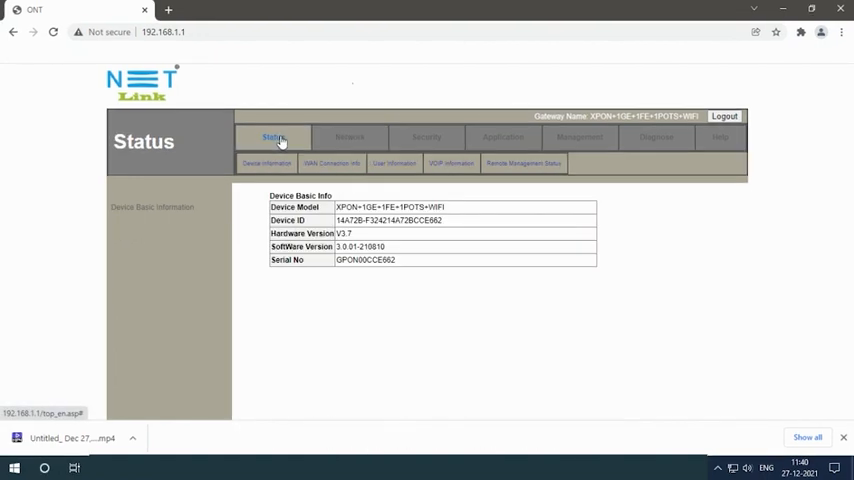